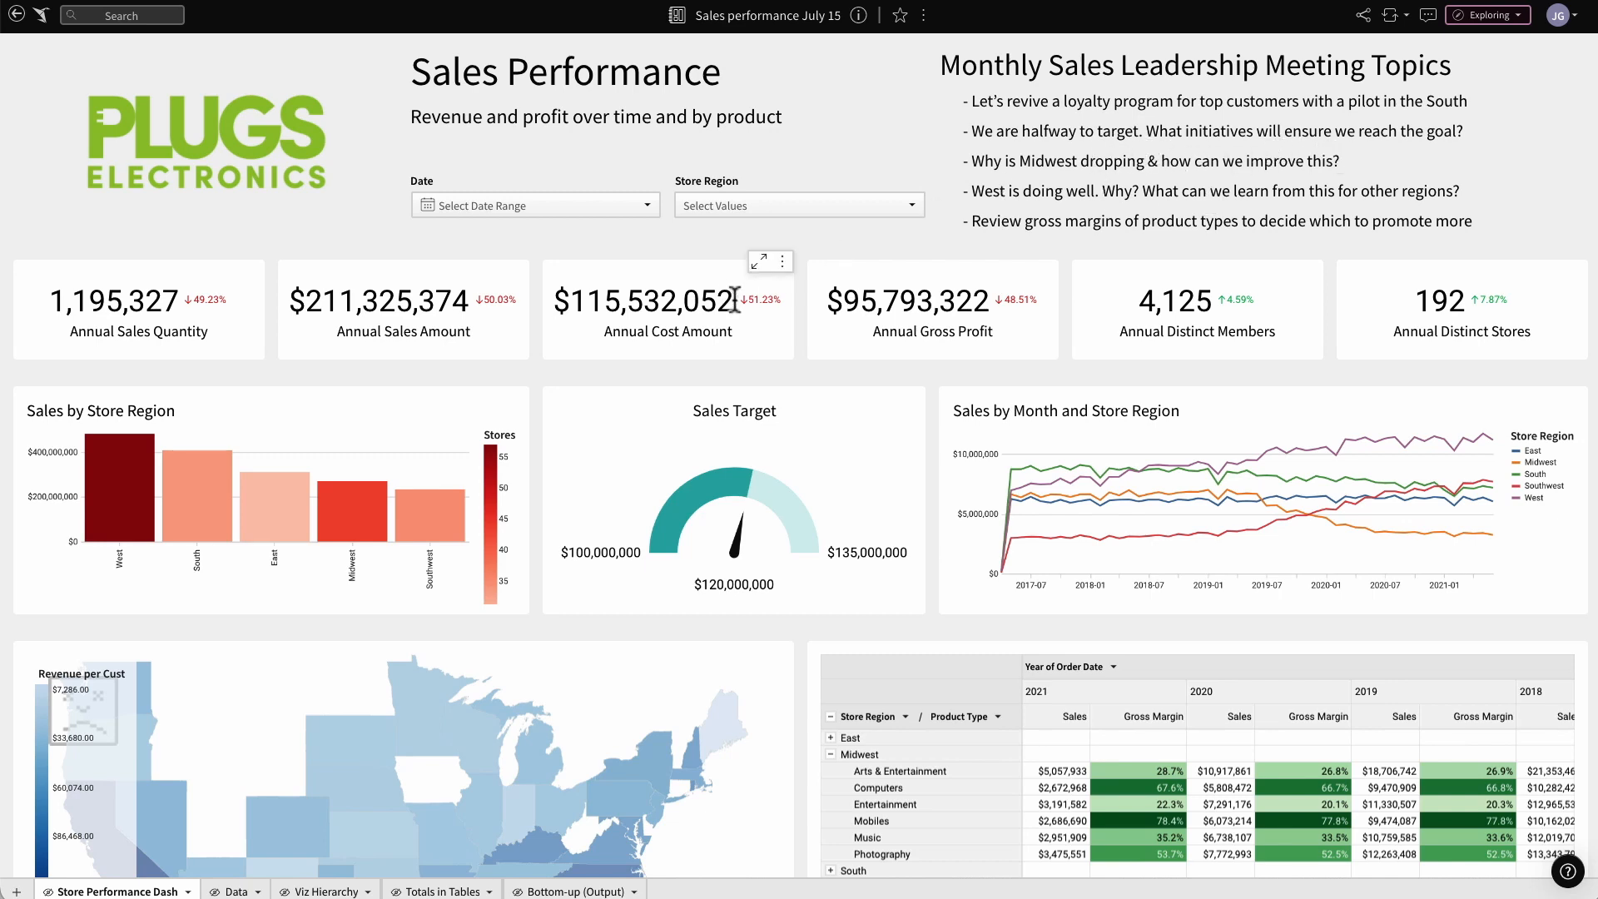
Scroll down the dashboard to the Sales by Month and Store Region line chart
scroll(down, 3)
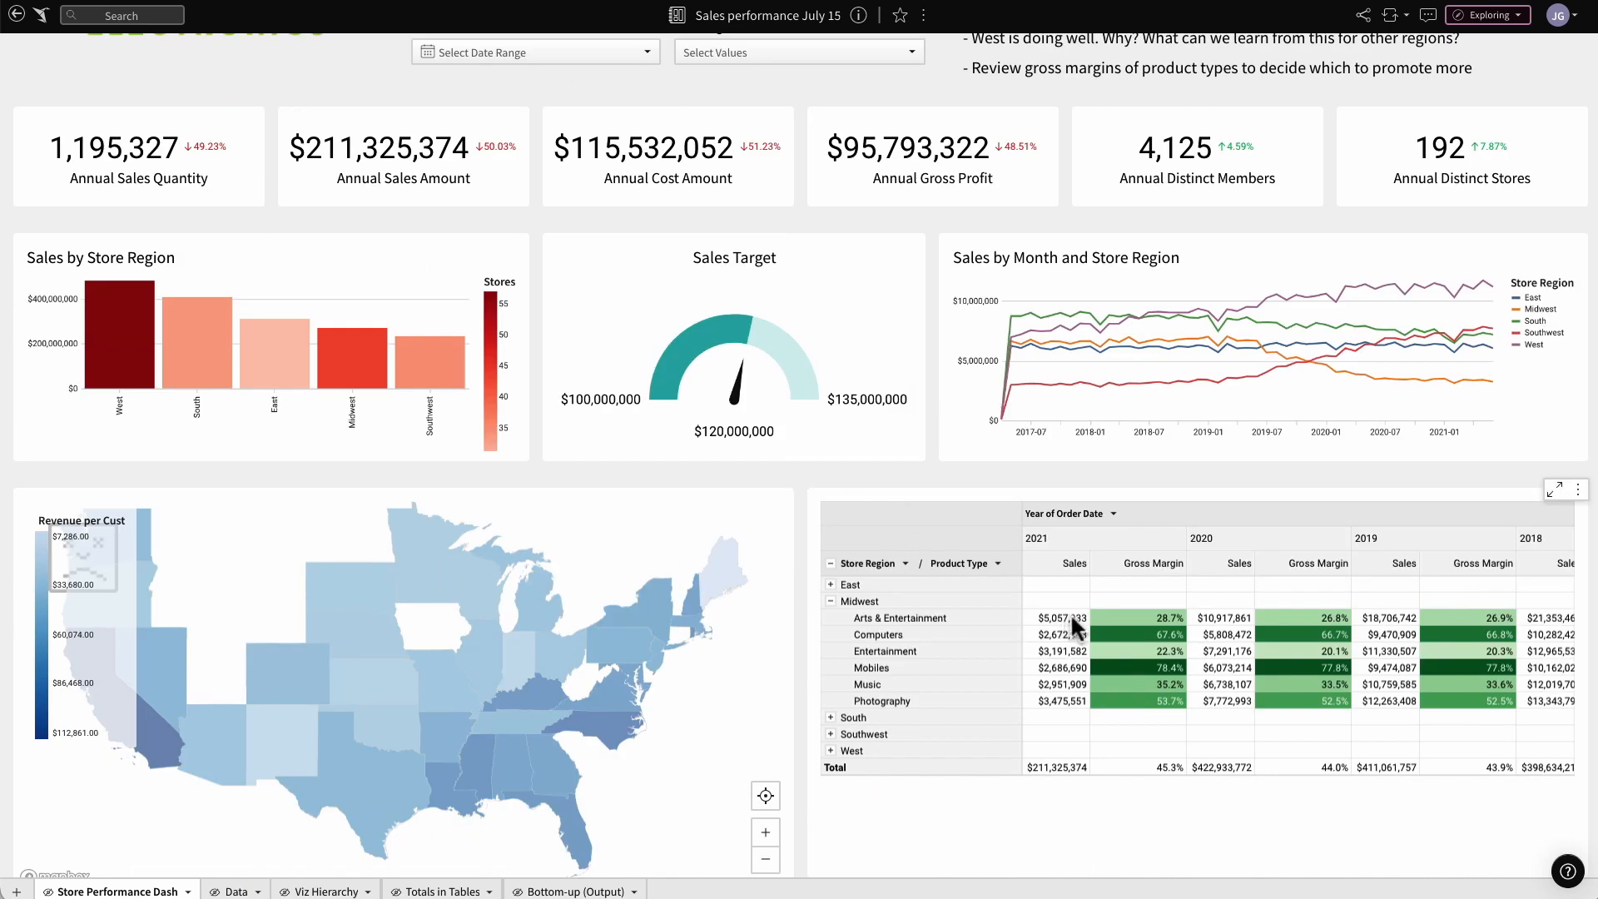
mouse_move(1096, 627)
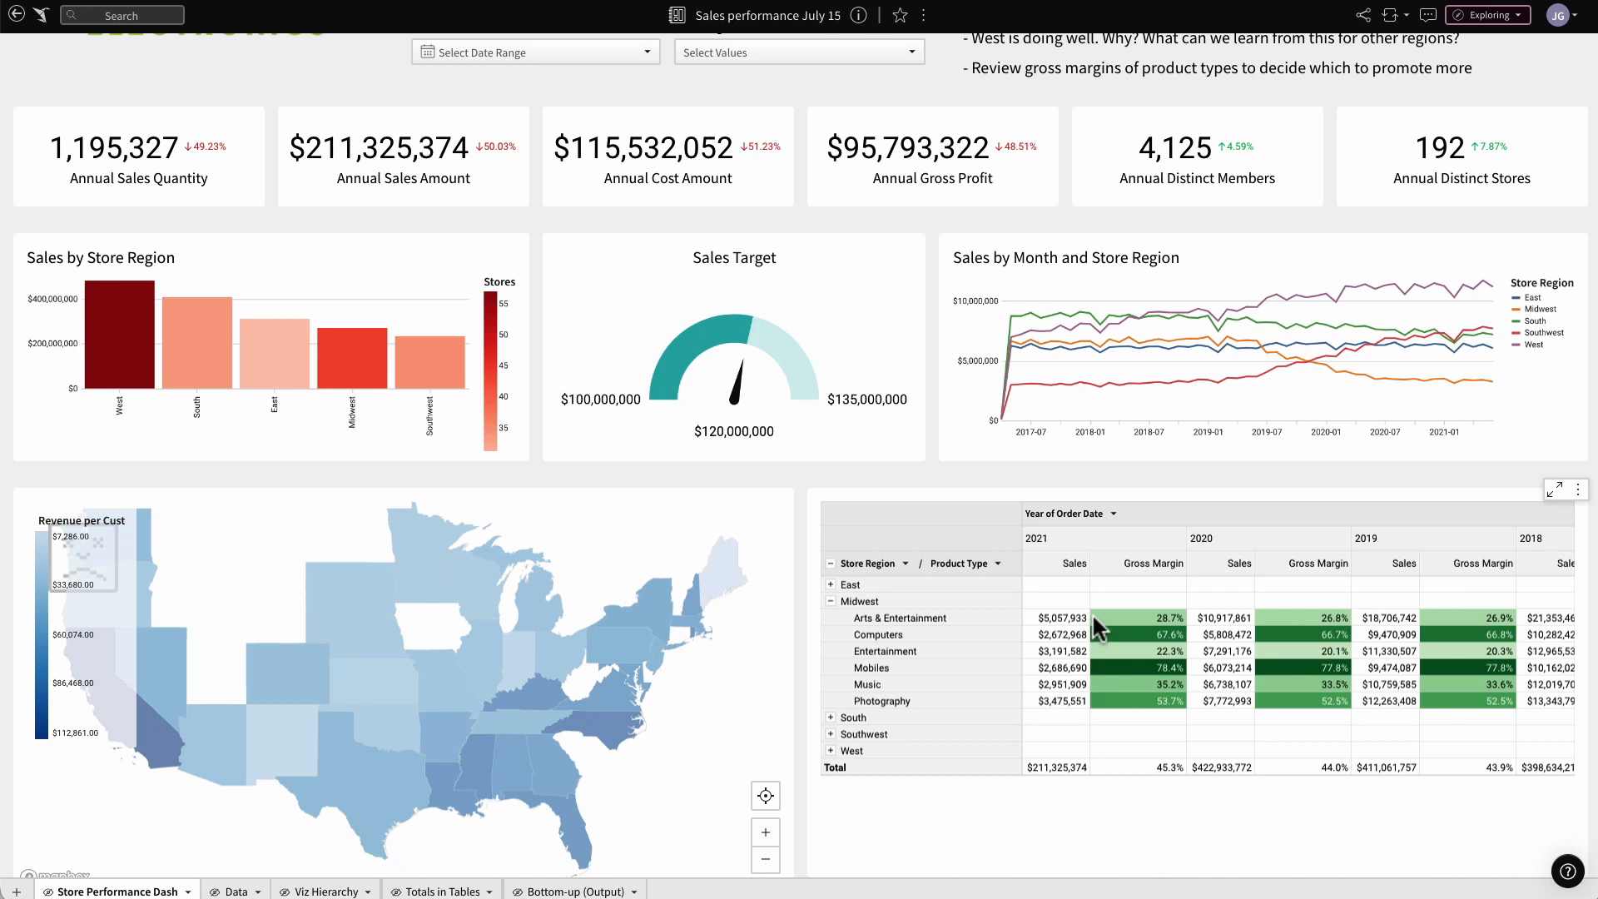
scroll(down, 3)
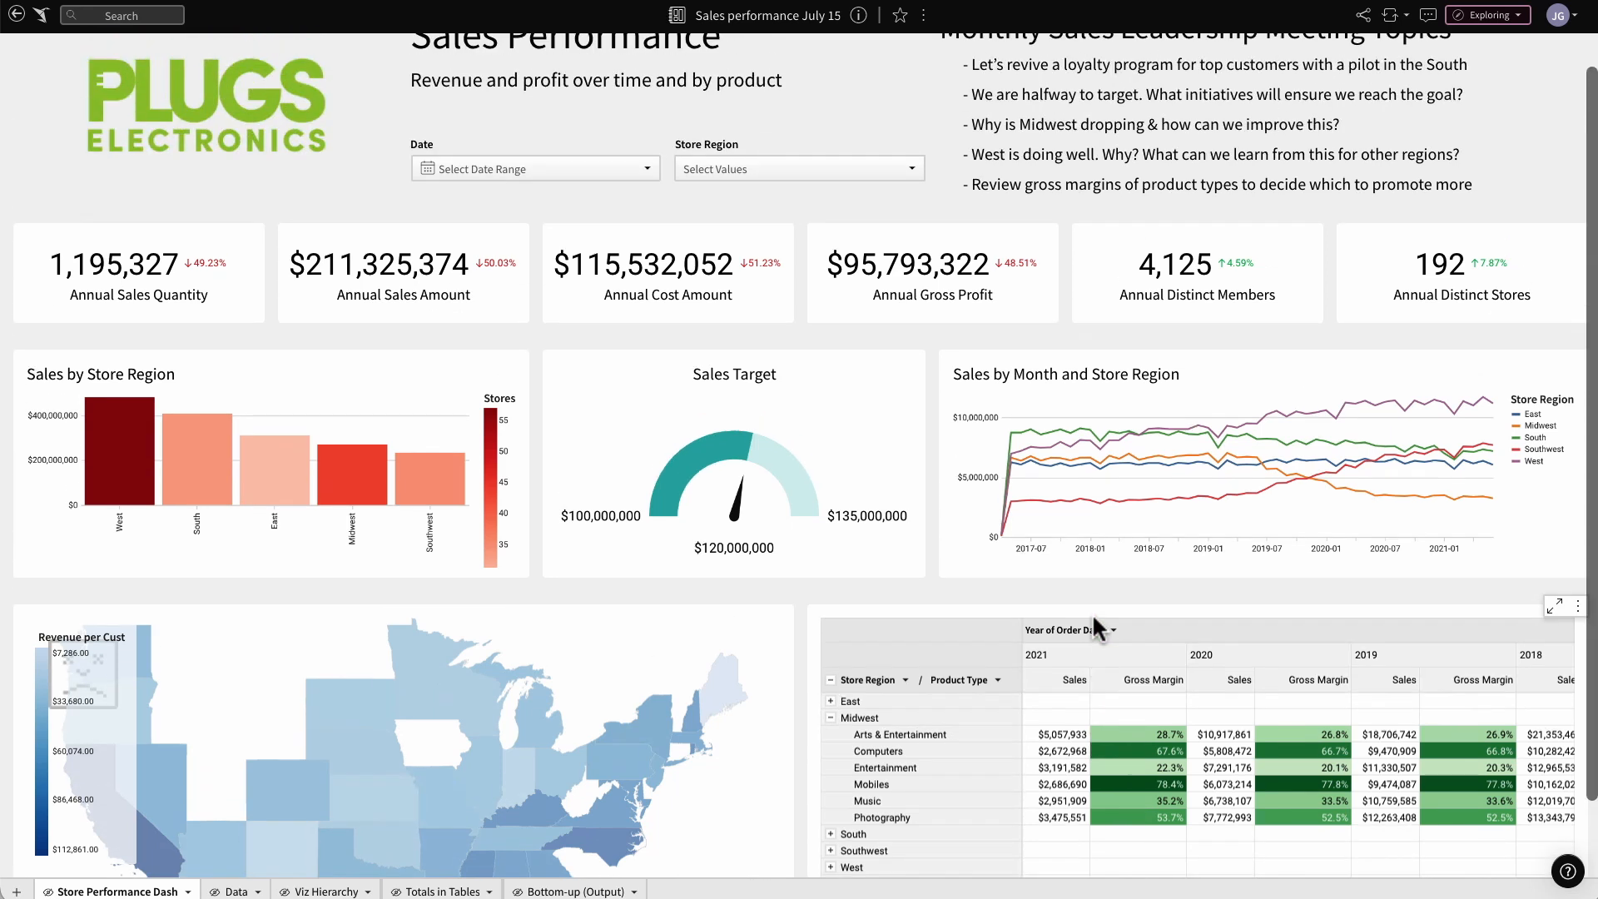
mouse_move(1007, 564)
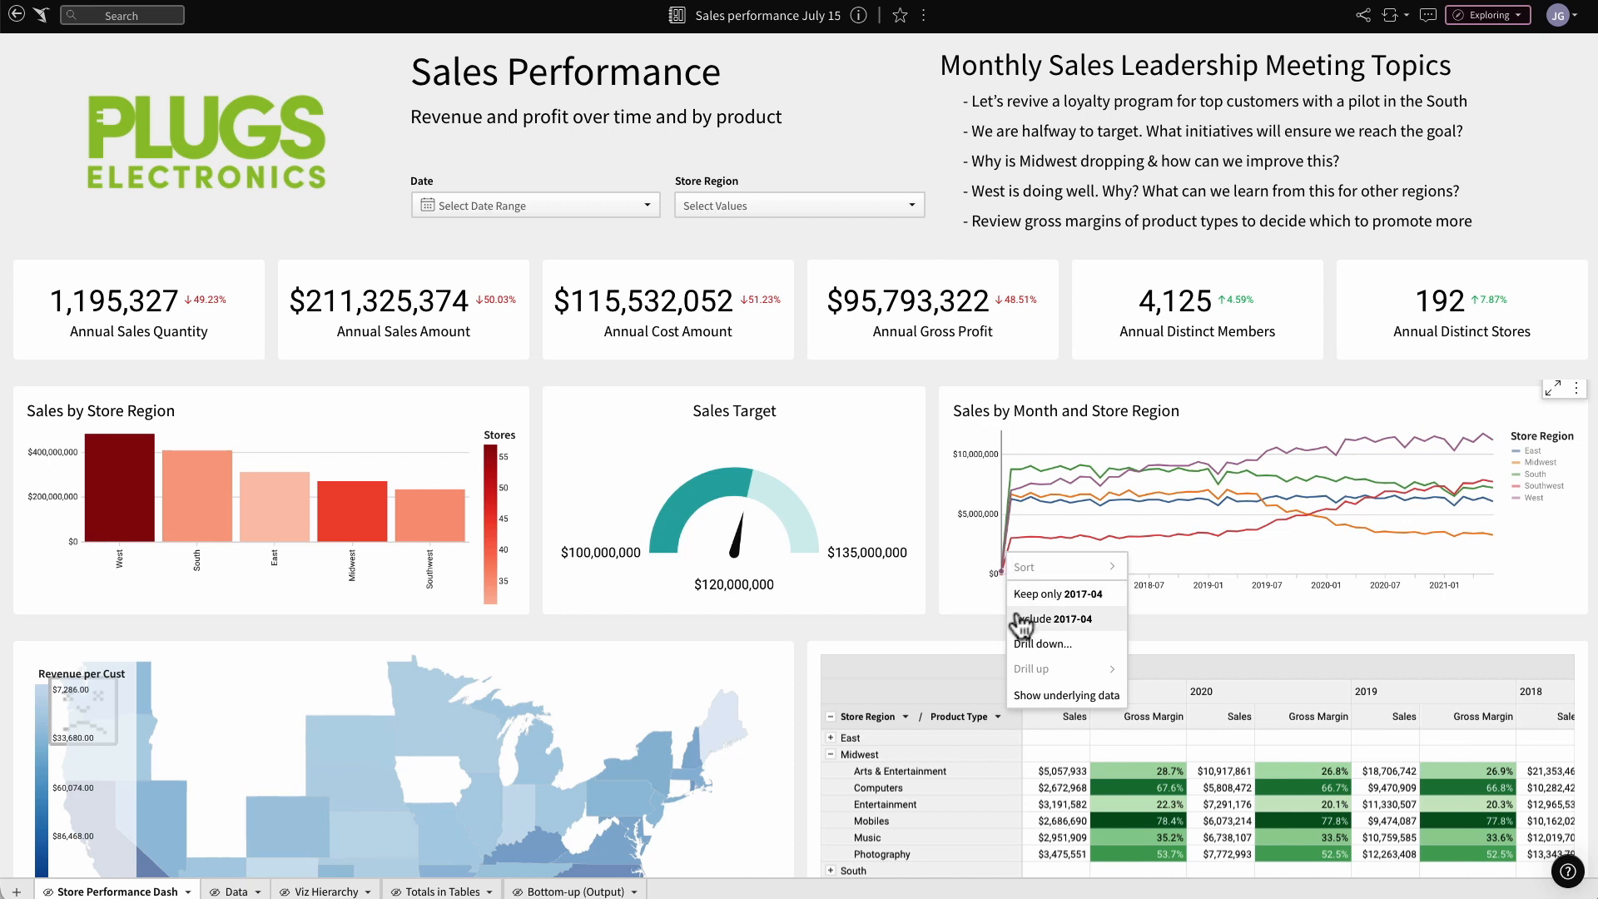
Exclude 2017-04 from the monthly chart and bring up another data point's options
click(1050, 618)
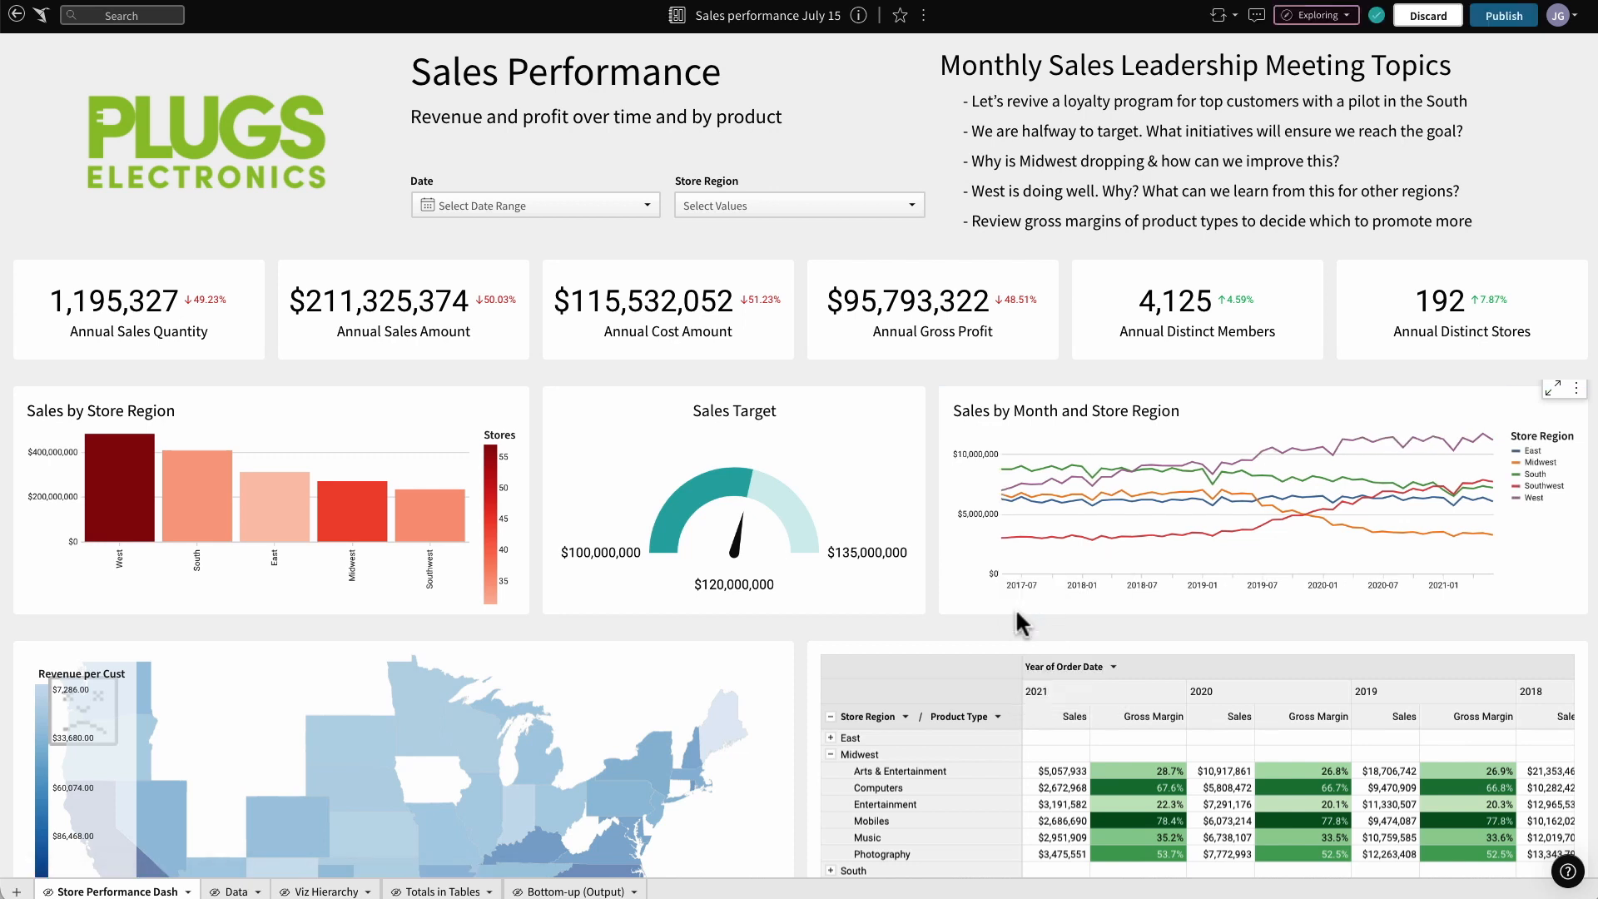
right_click(1019, 535)
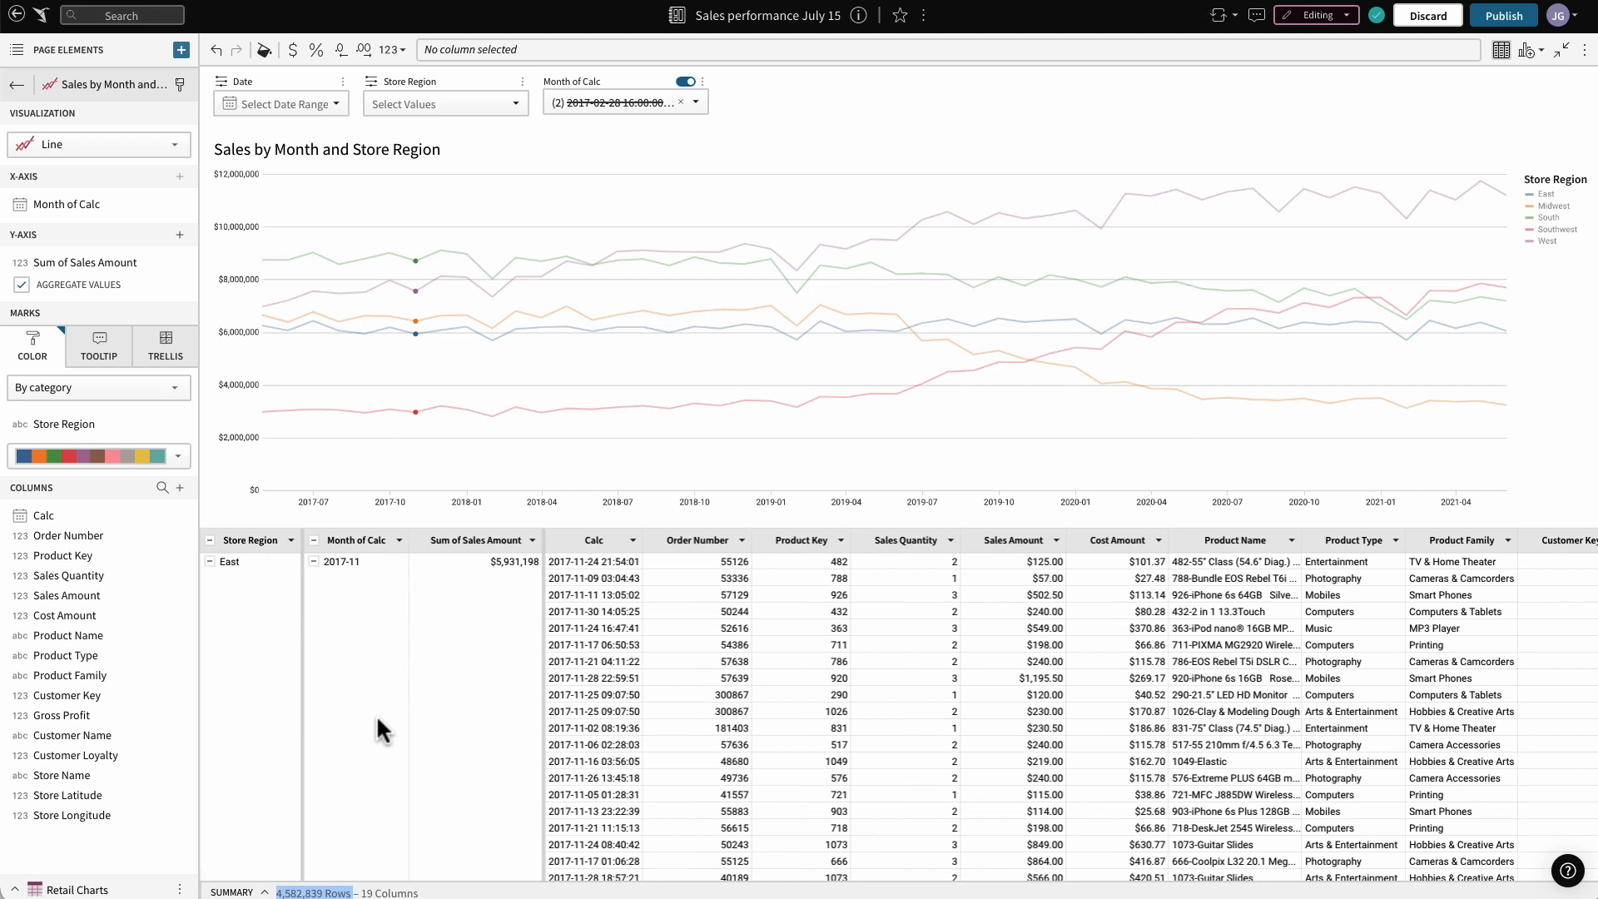
mouse_move(464, 709)
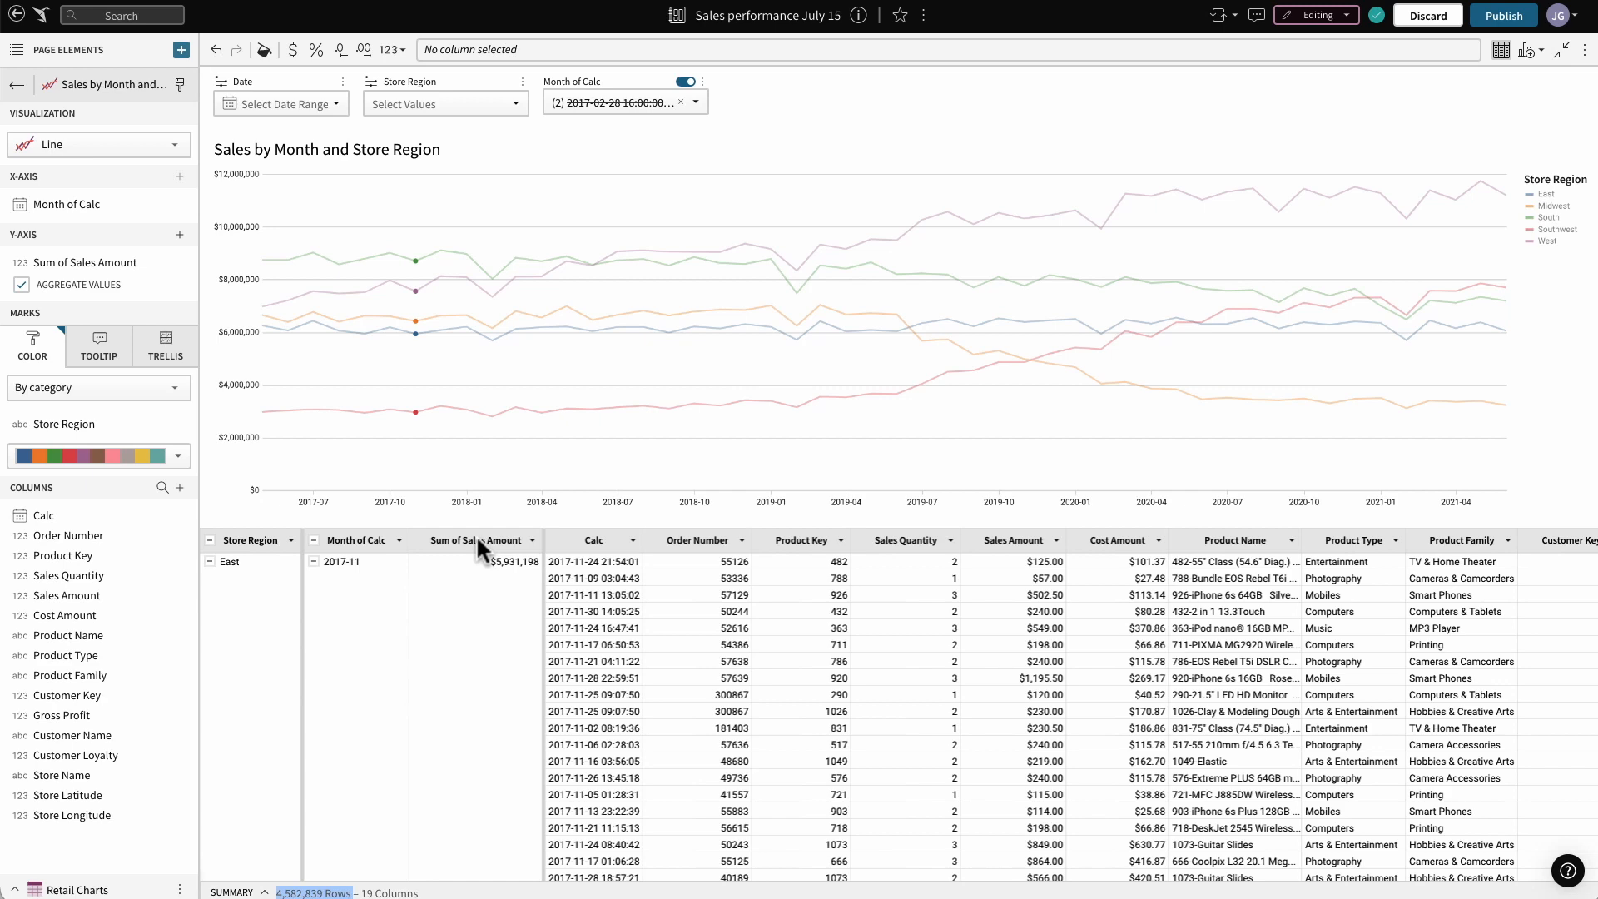
Change the Sum of Sales Amount formula to Sum([Sales Amount] - [Cost Amount])
click(475, 540)
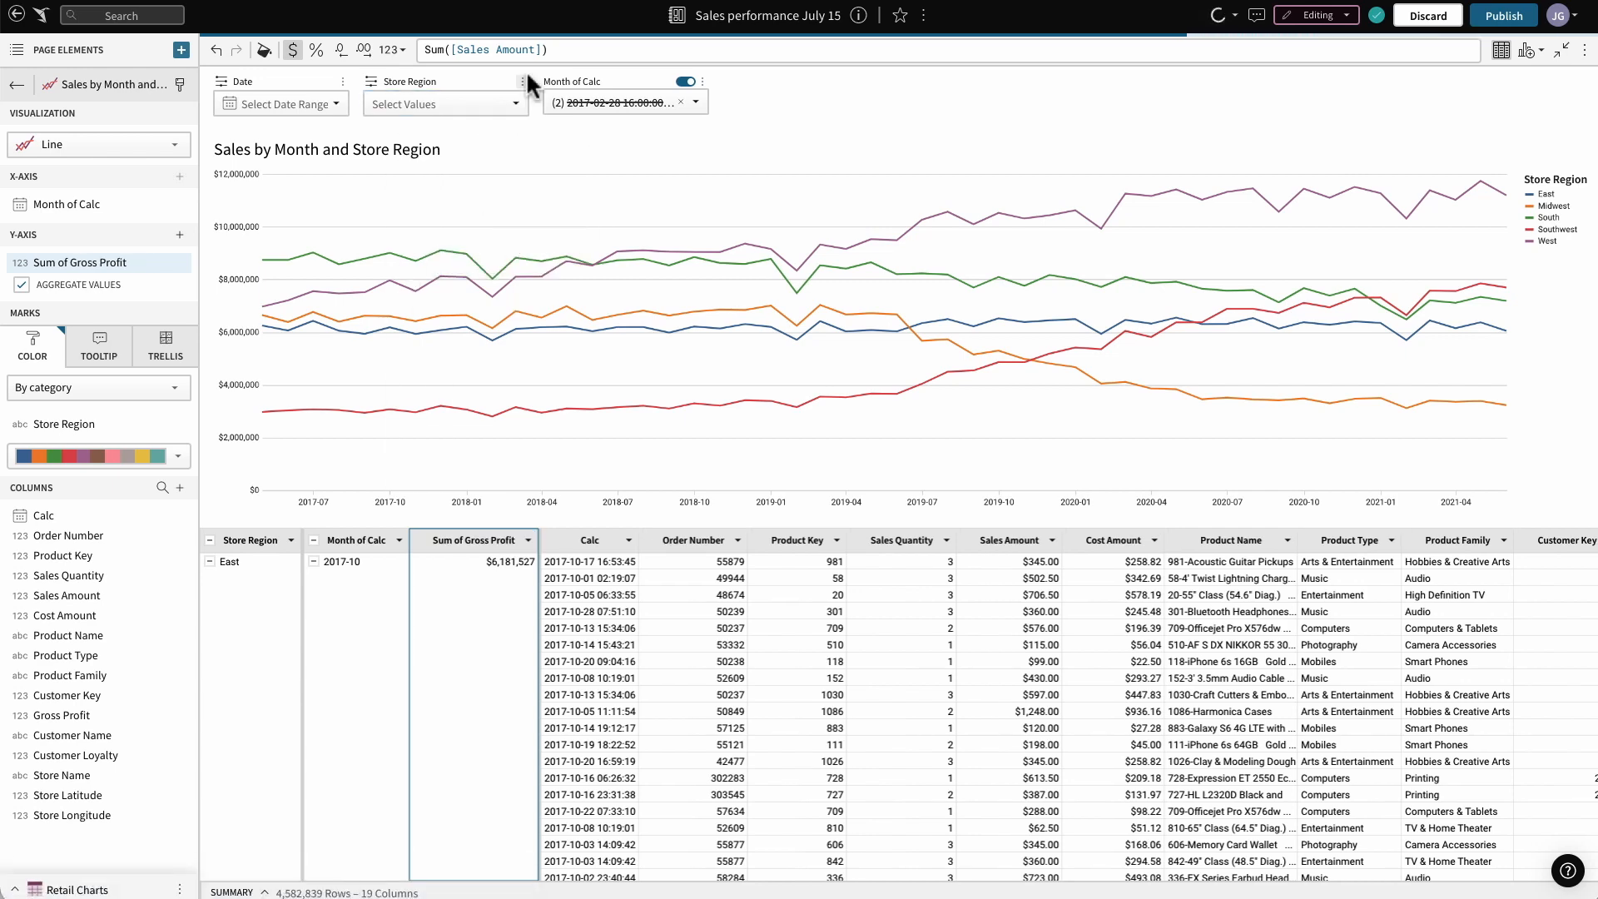
text(-[co)
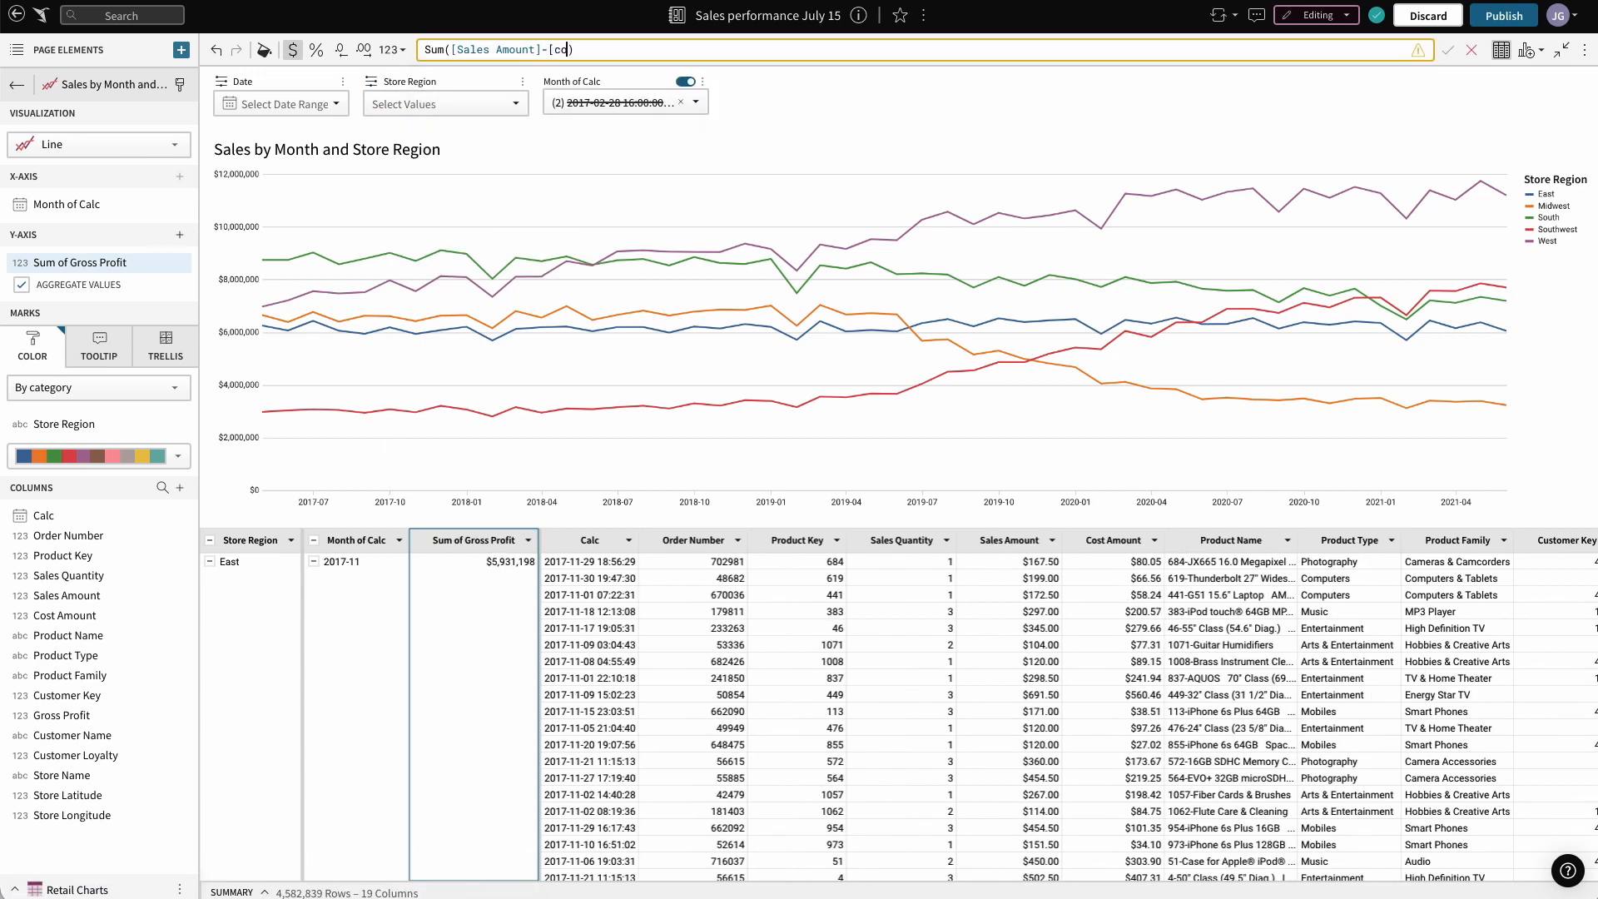
text(Cost Amount]))
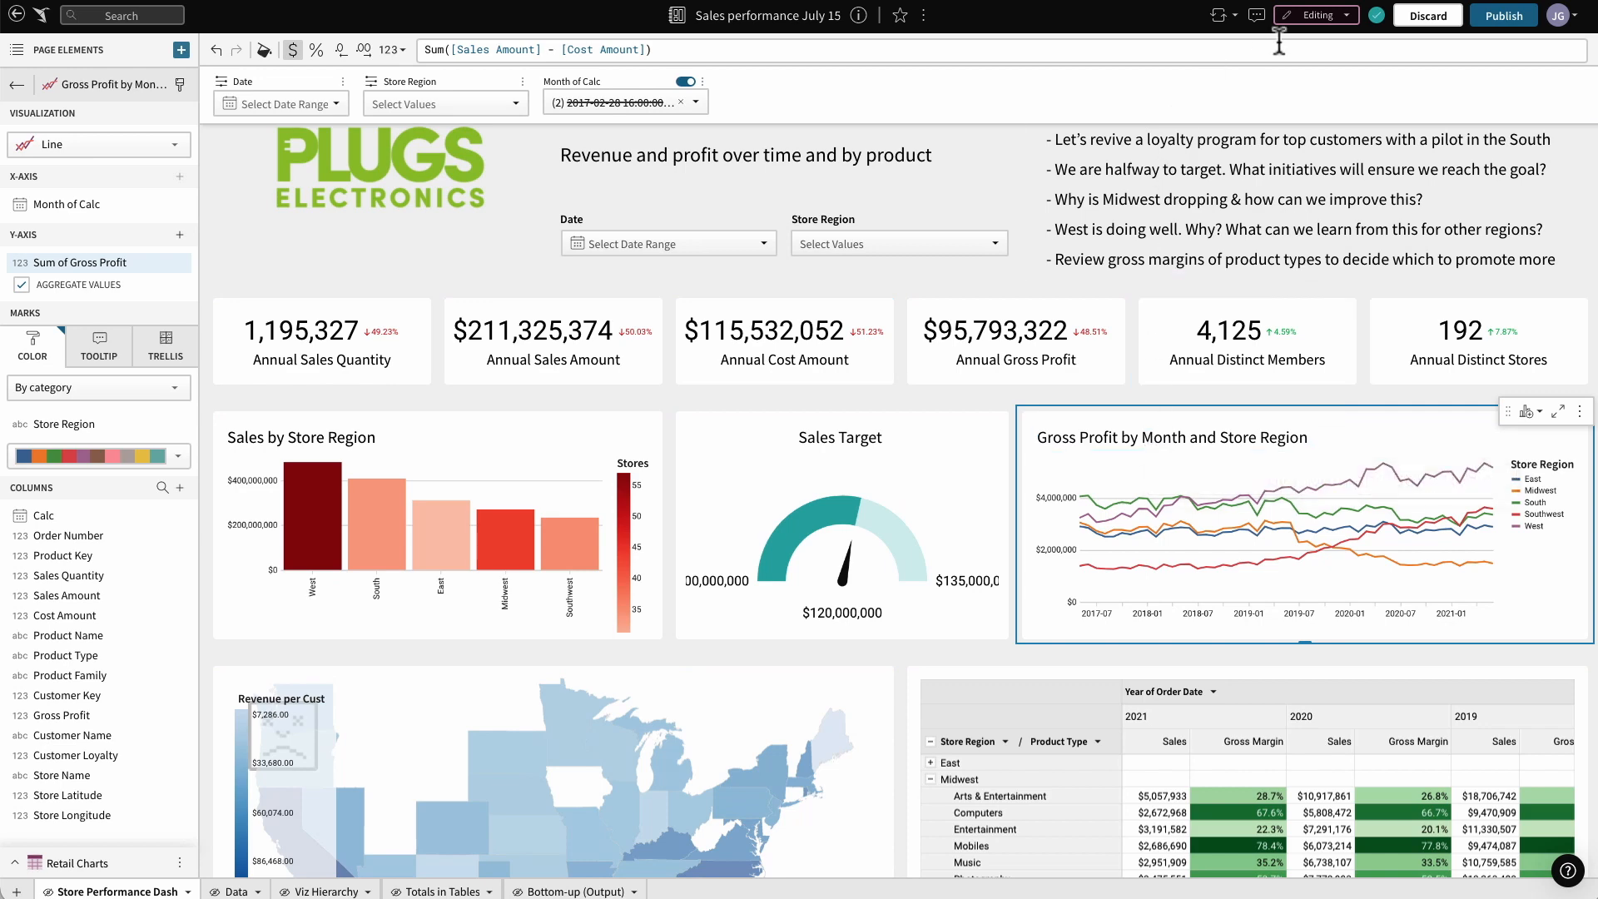
Switch the dashboard from Editing to Viewing mode
click(1312, 14)
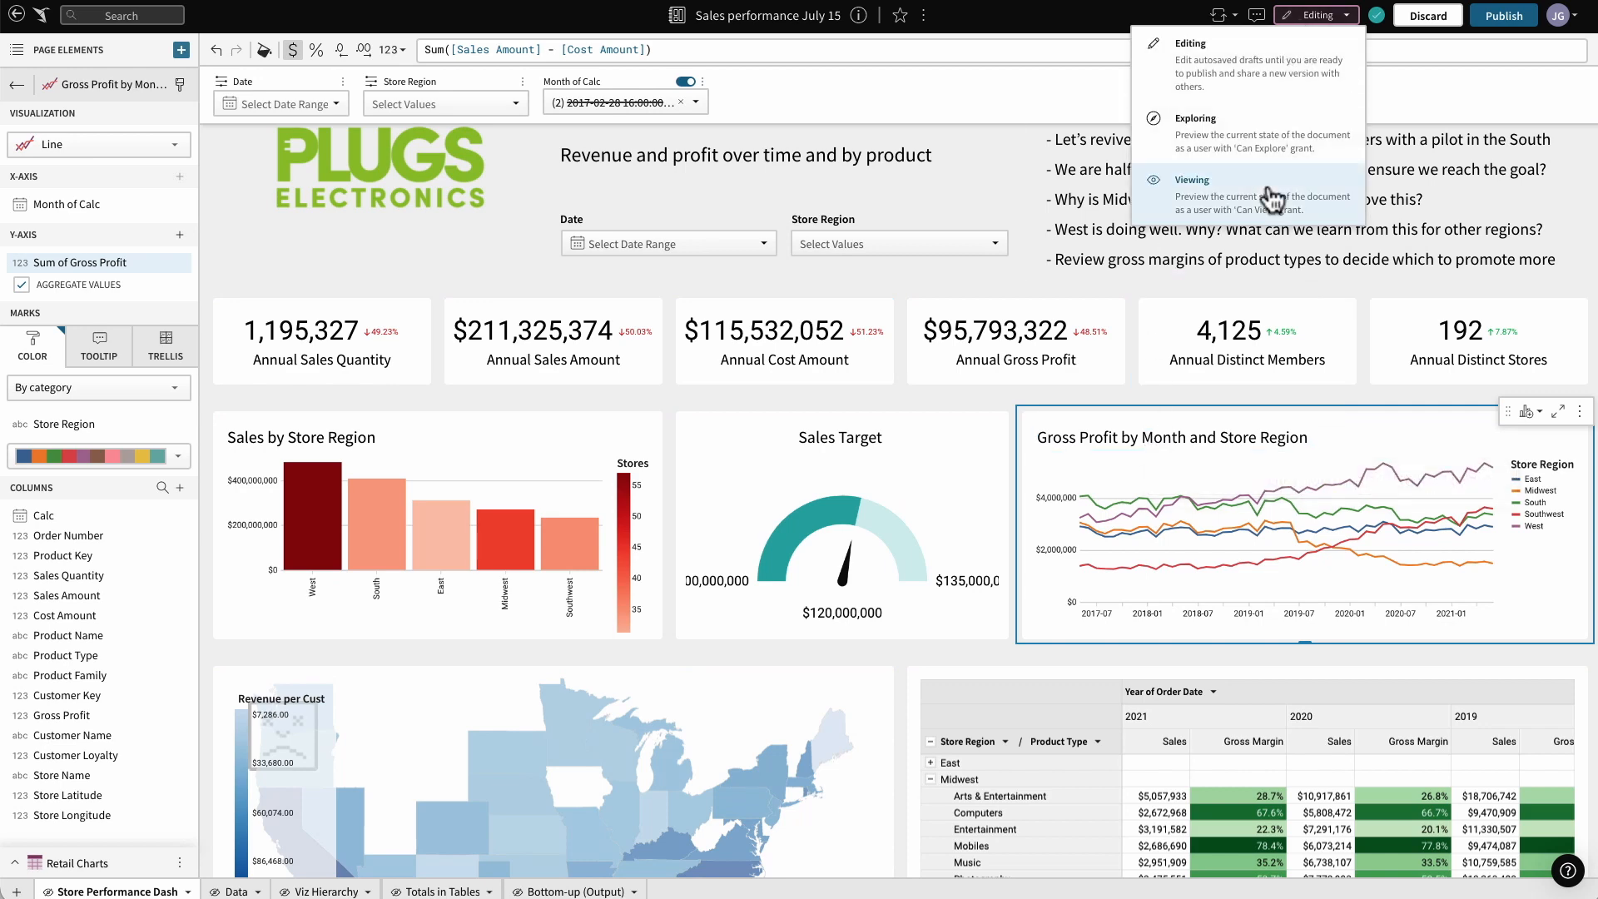
click(1190, 180)
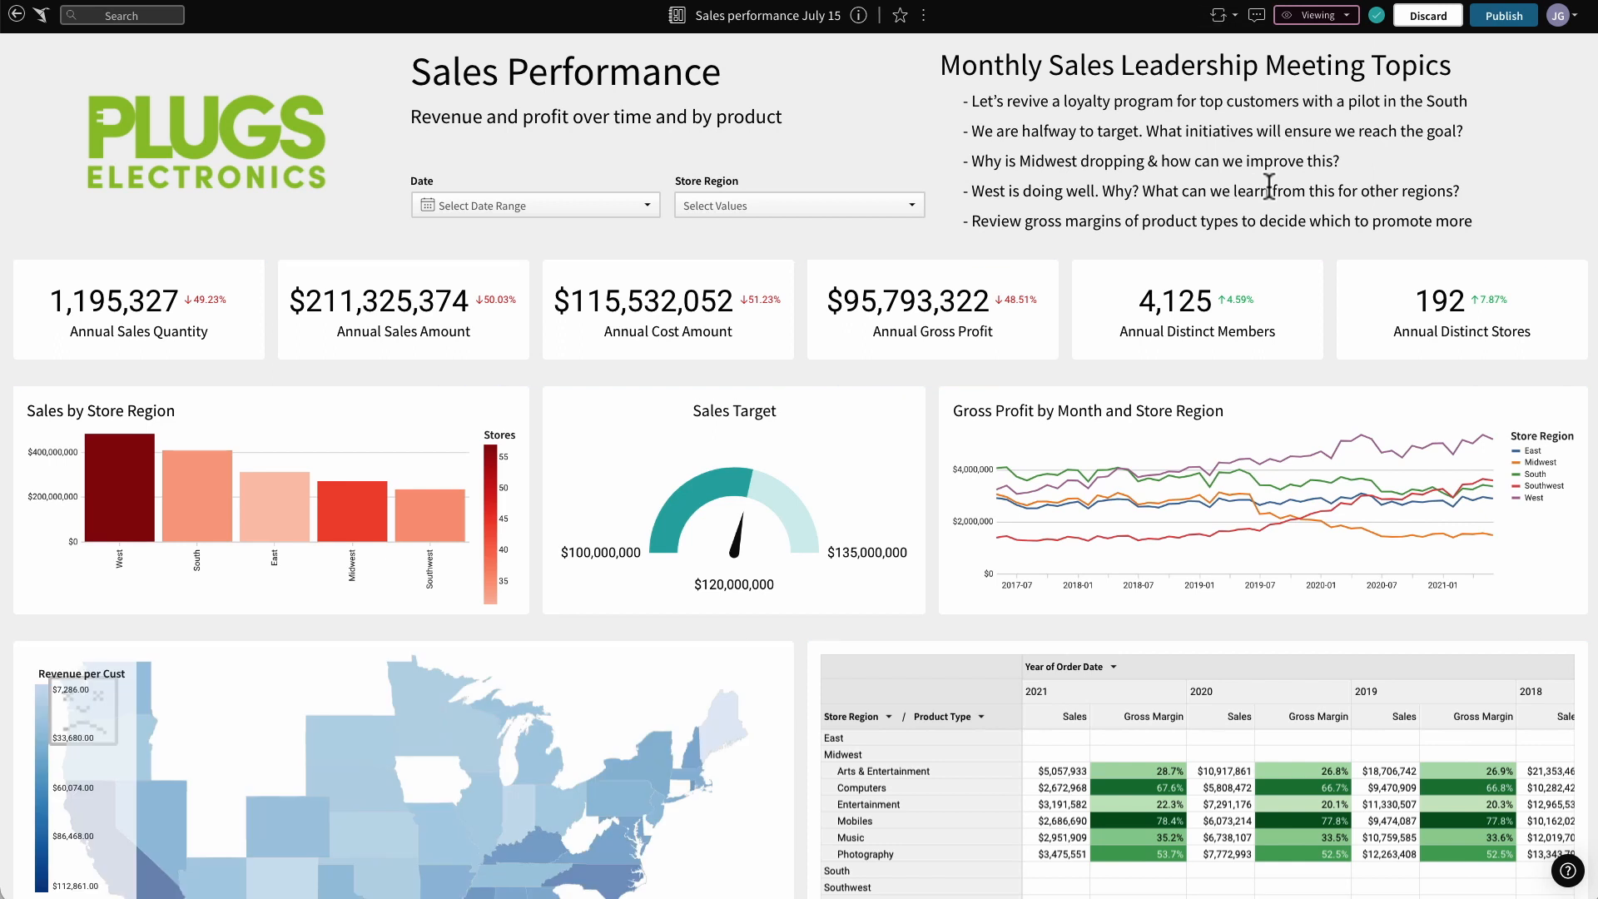